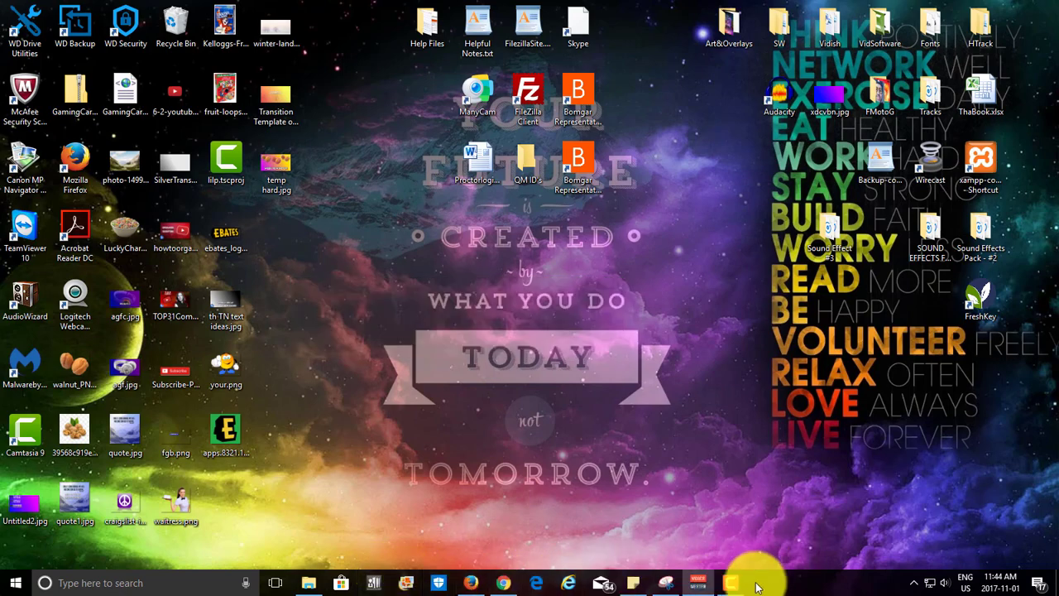
# Step: Expand the hidden notification area icons and right-click one of them
pyautogui.click(697, 582)
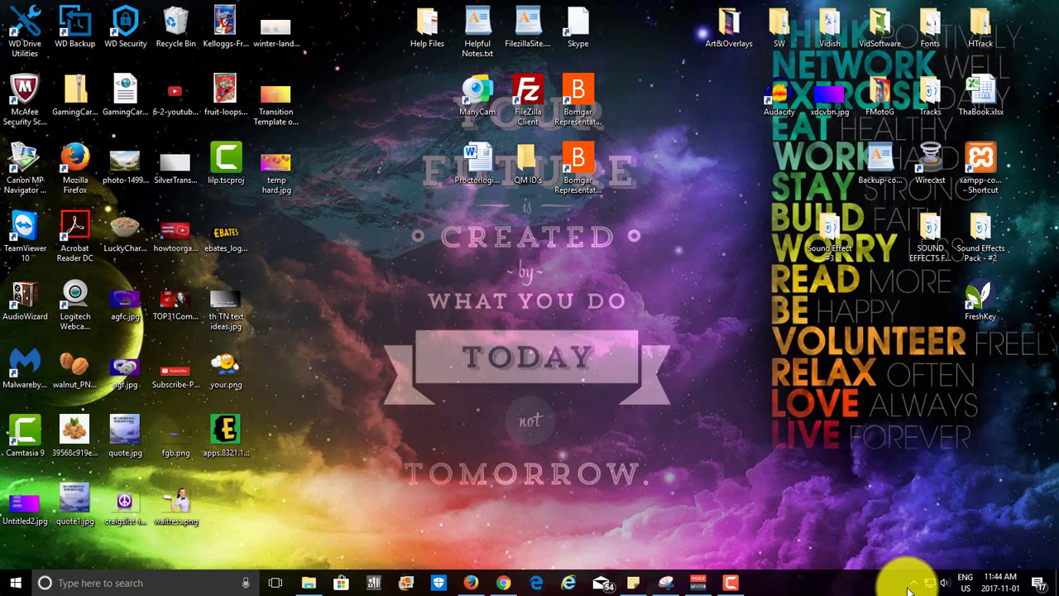
pyautogui.click(914, 583)
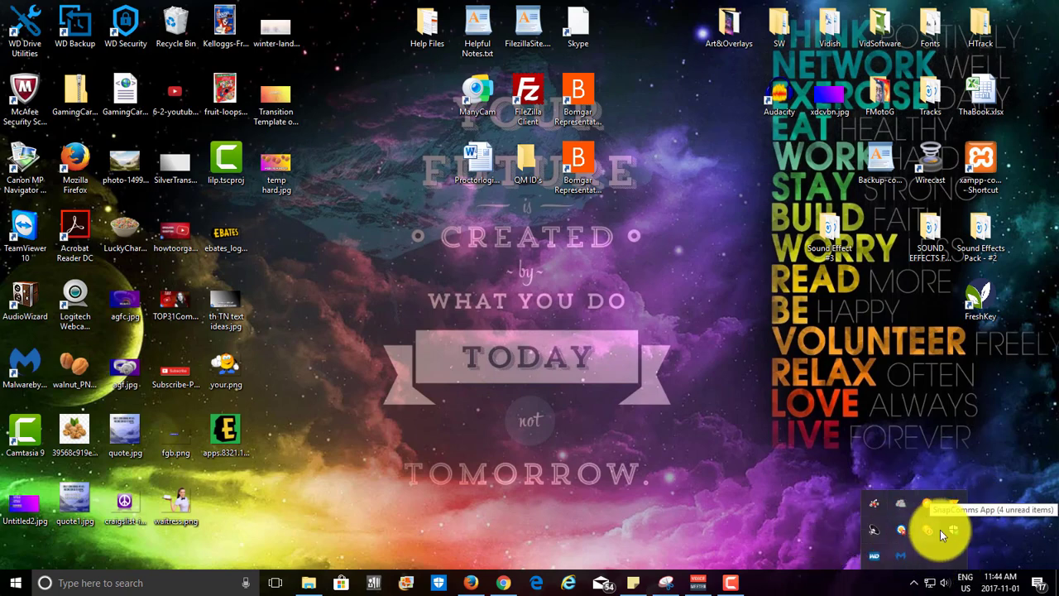
pyautogui.rightClick(927, 530)
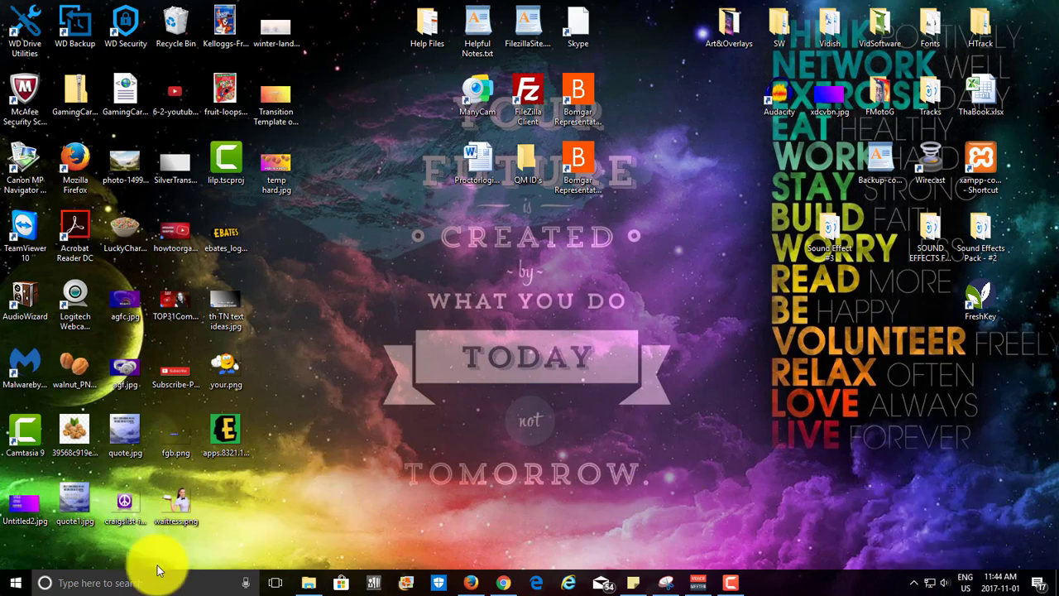
# Step: Search 'task' from Start, launch Task Manager, and maximize its window
pyautogui.write('t')
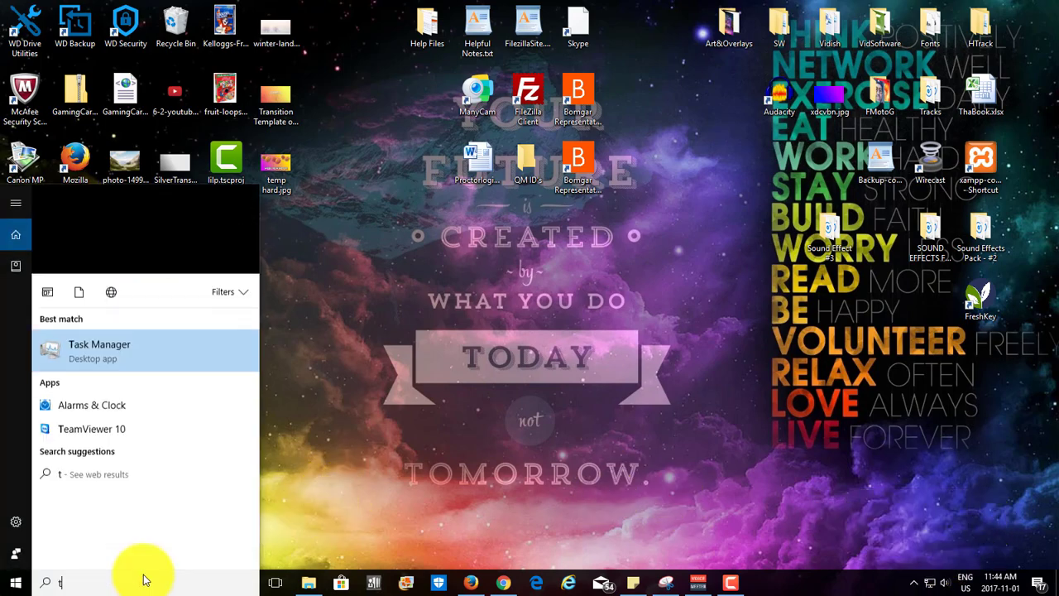
pyautogui.write('ask')
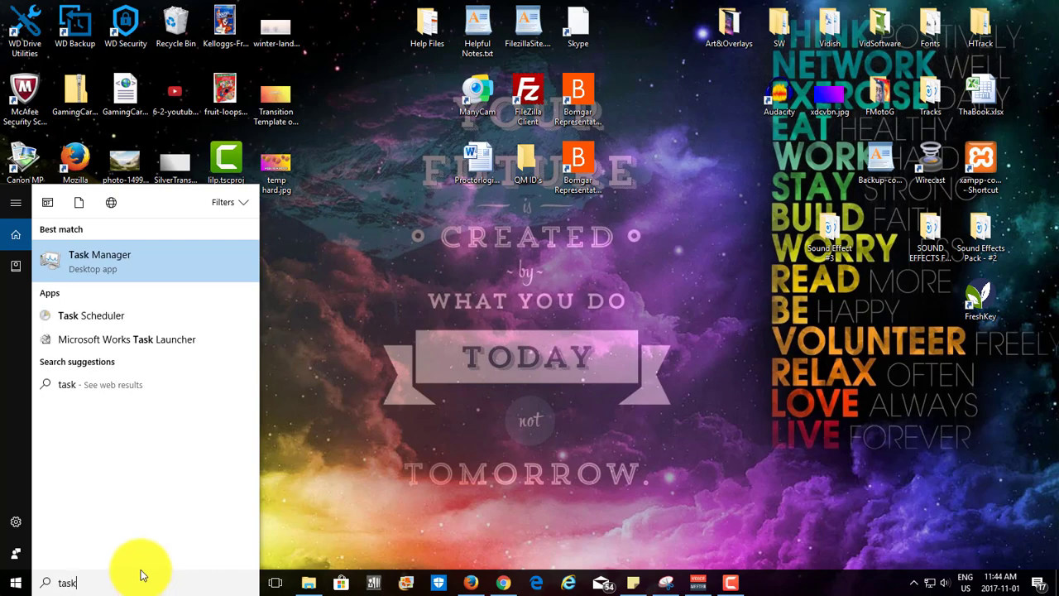
pyautogui.click(99, 259)
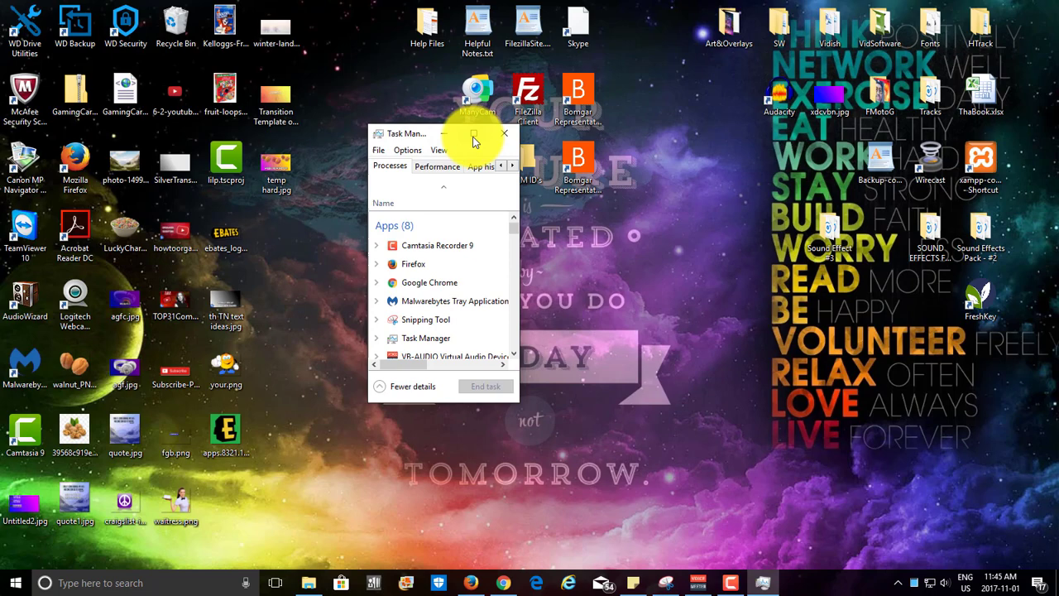
pyautogui.click(473, 133)
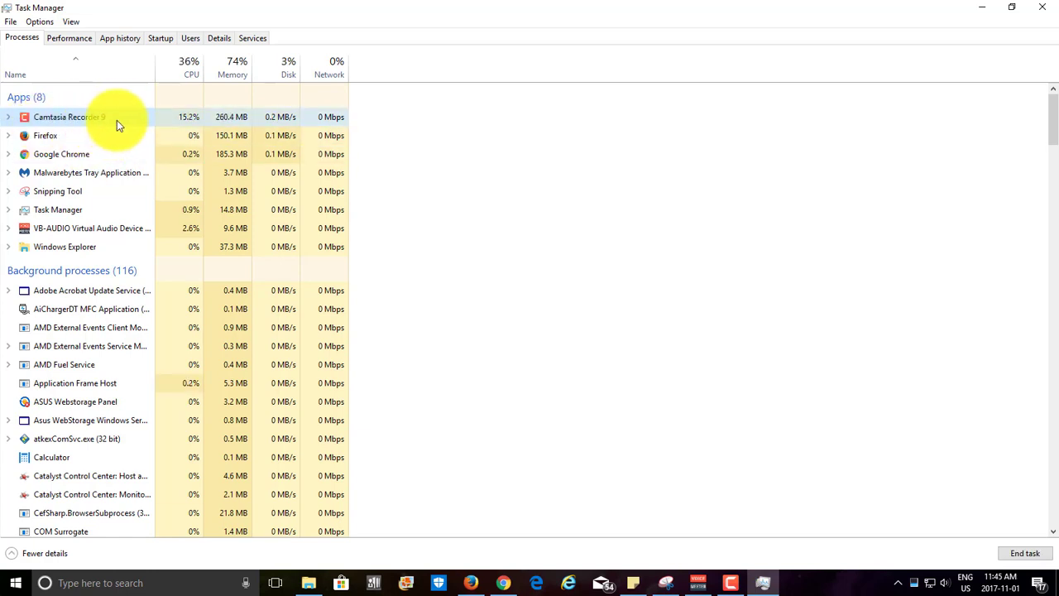
pyautogui.rightClick(70, 117)
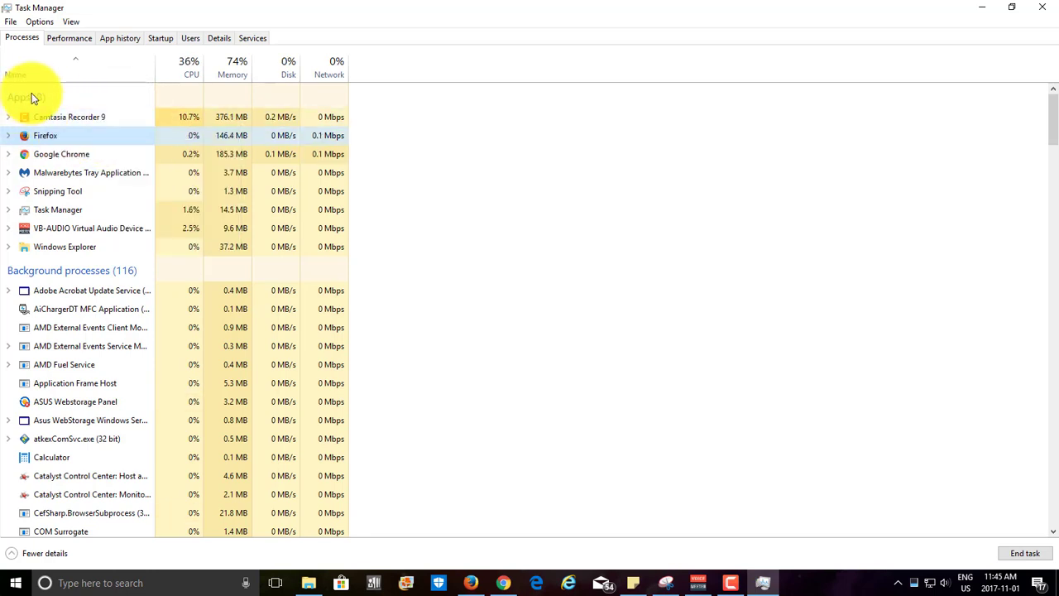
pyautogui.scroll(-3)
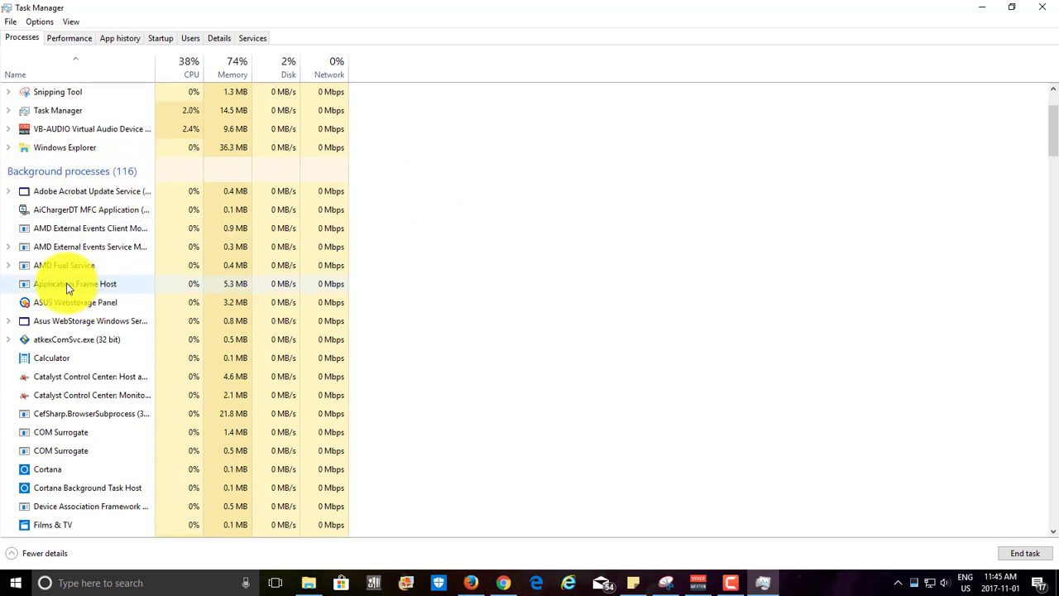
# Step: Scroll down to the Background processes list and right-click a process entry
pyautogui.scroll(-3)
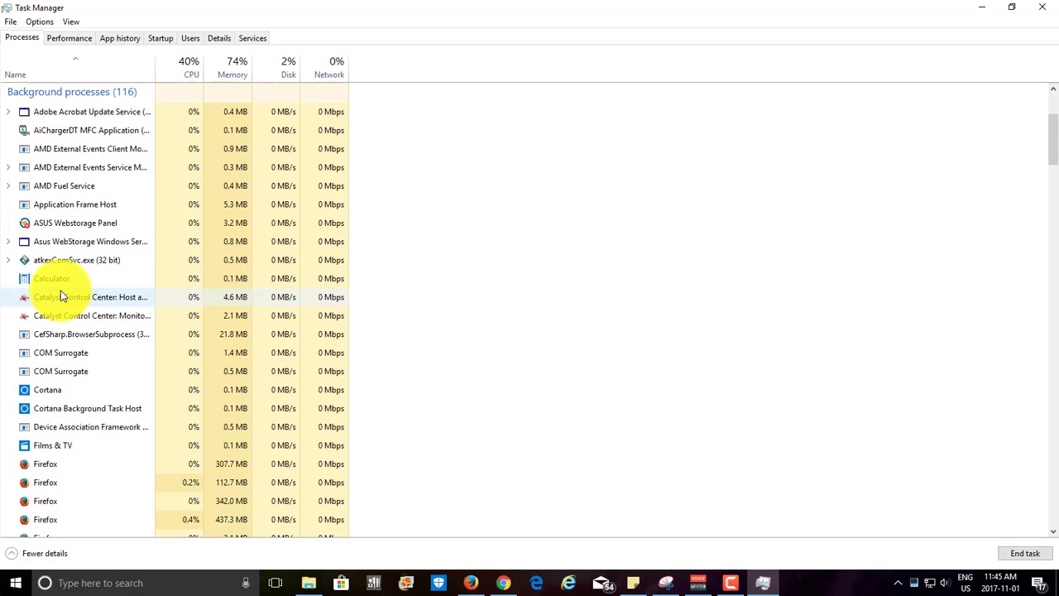
pyautogui.rightClick(52, 278)
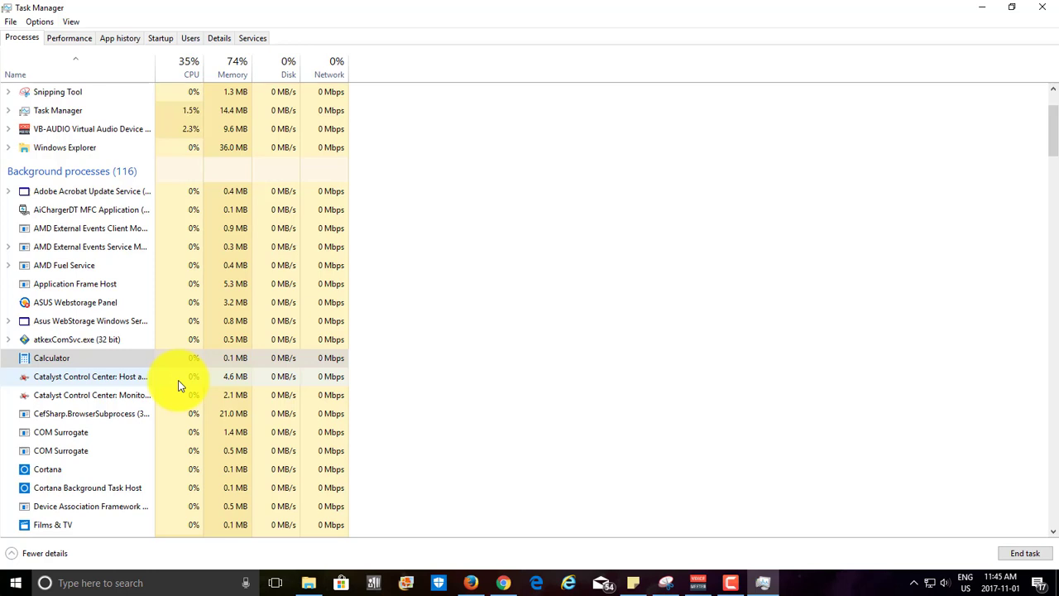
pyautogui.moveTo(199, 394)
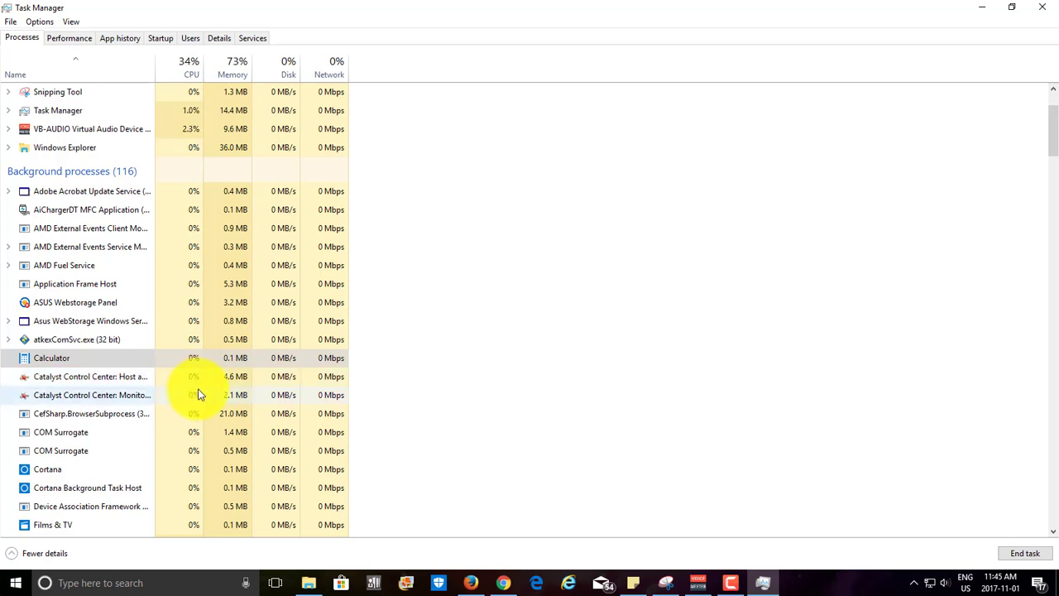